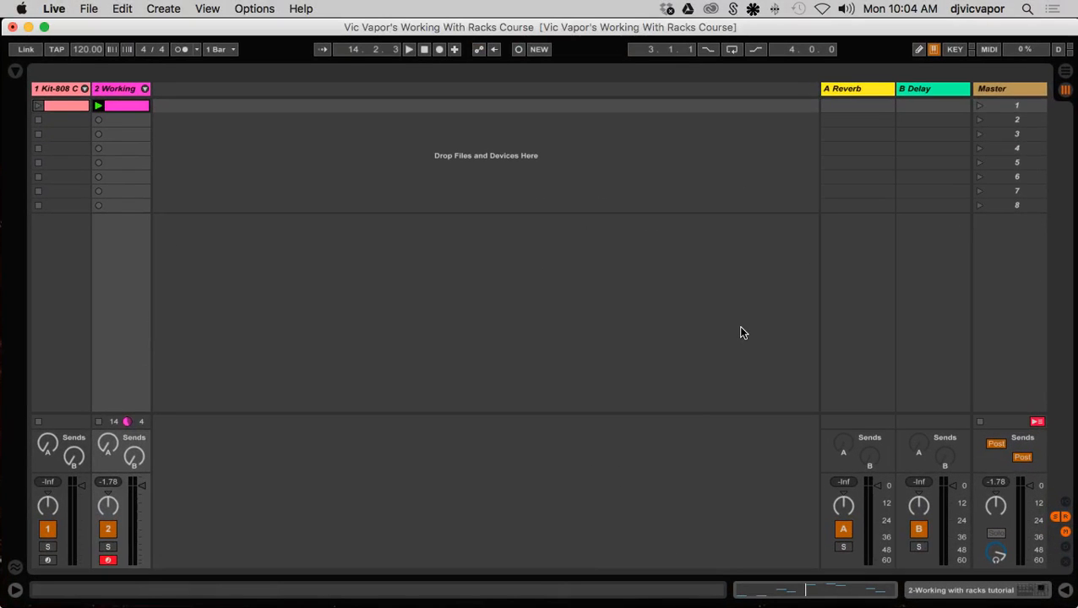
mouse_move(338, 285)
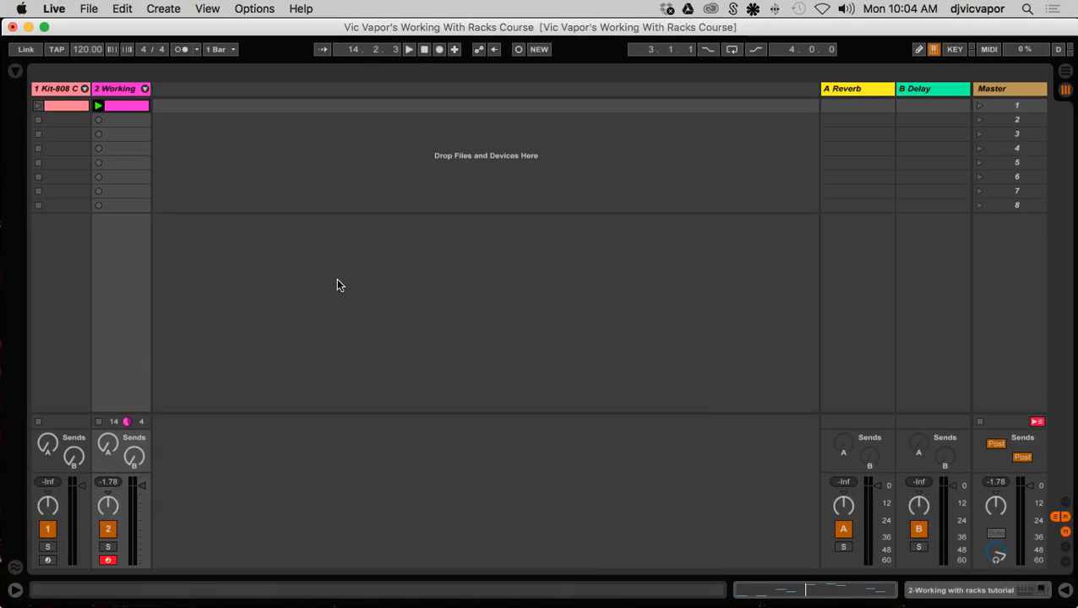
- Show the Working track's devices and reveal the Digital Sine, Analog Square and Analog Saw chains
click(119, 87)
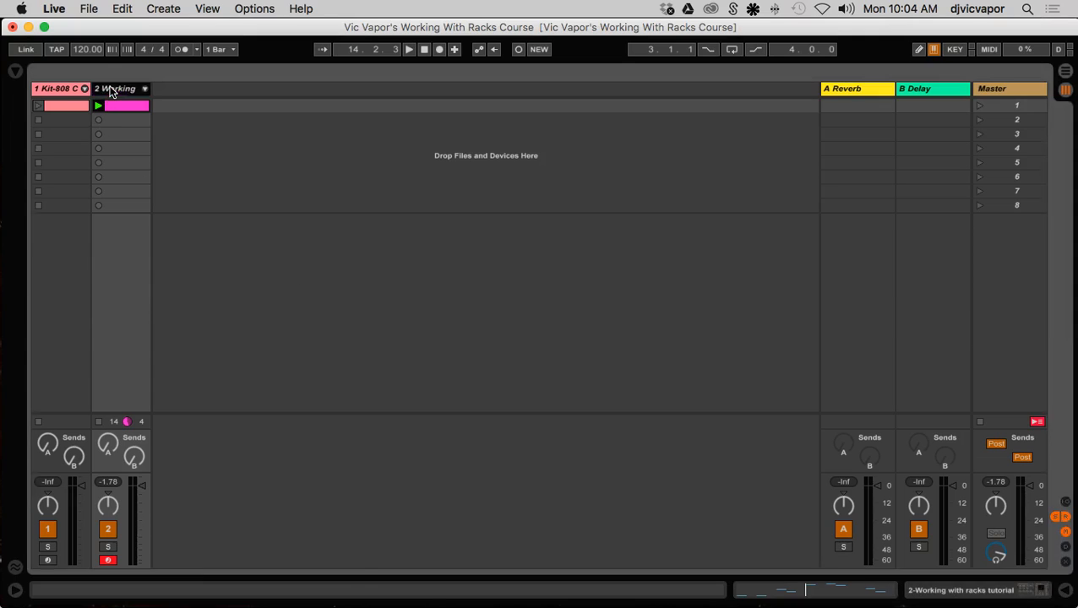
click(114, 88)
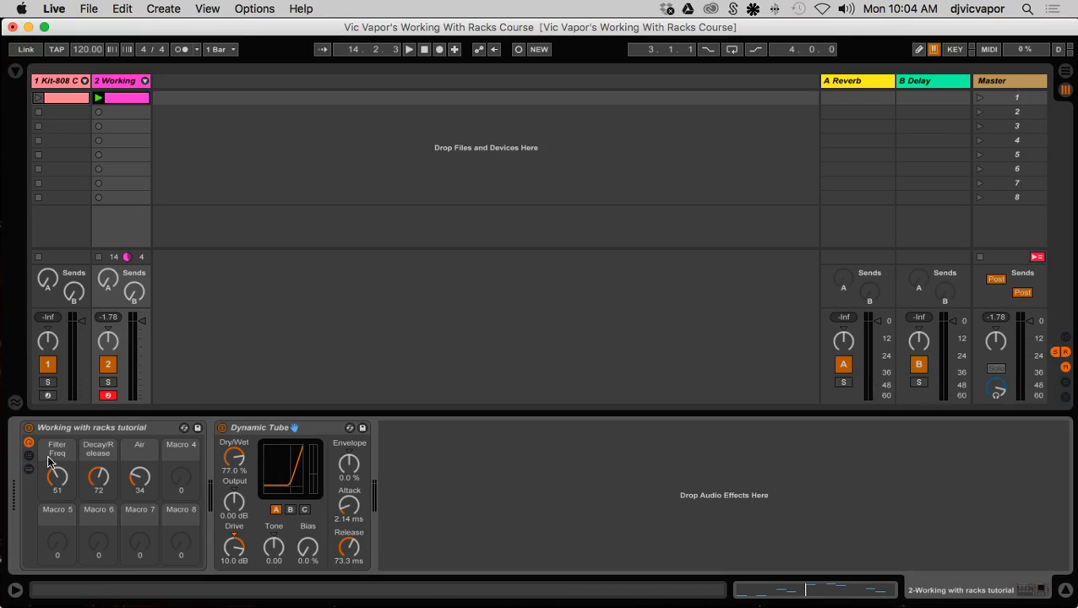
click(28, 457)
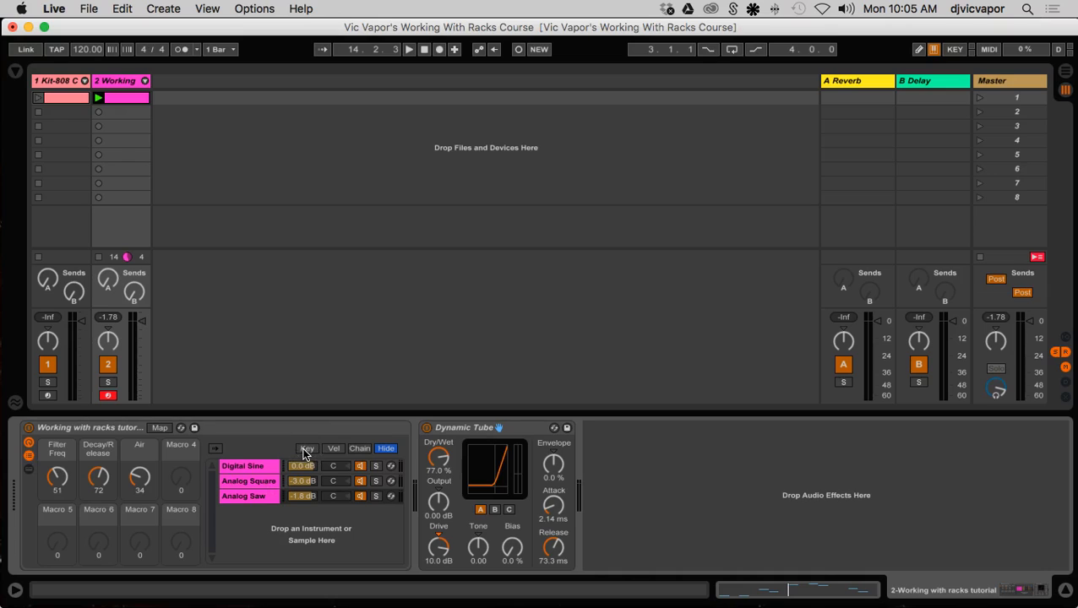
- Show the Key Zone Editor for the rack's three chains
click(306, 447)
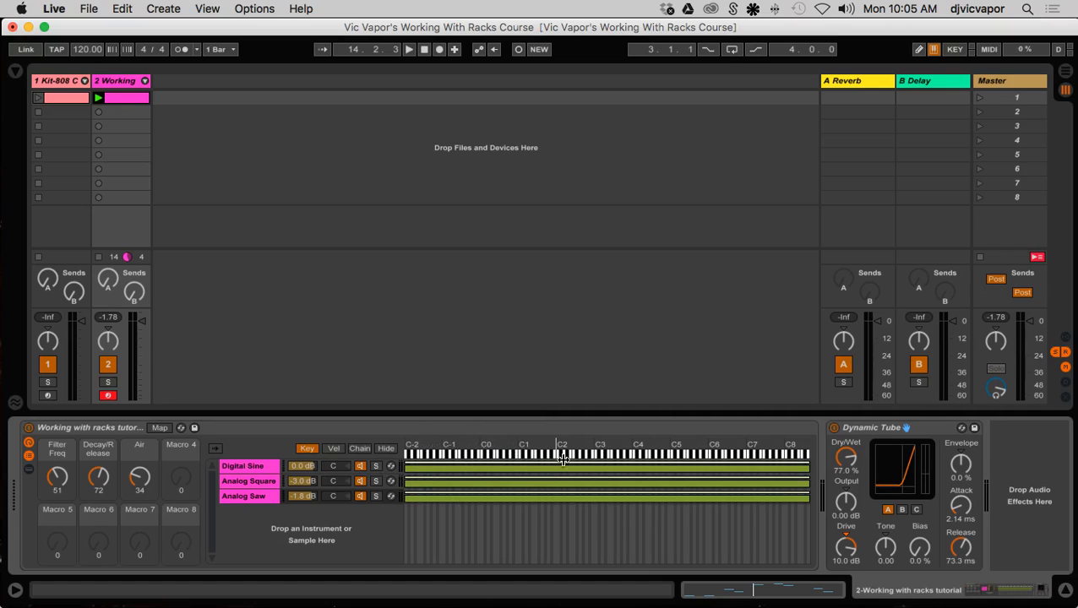
mouse_move(545, 456)
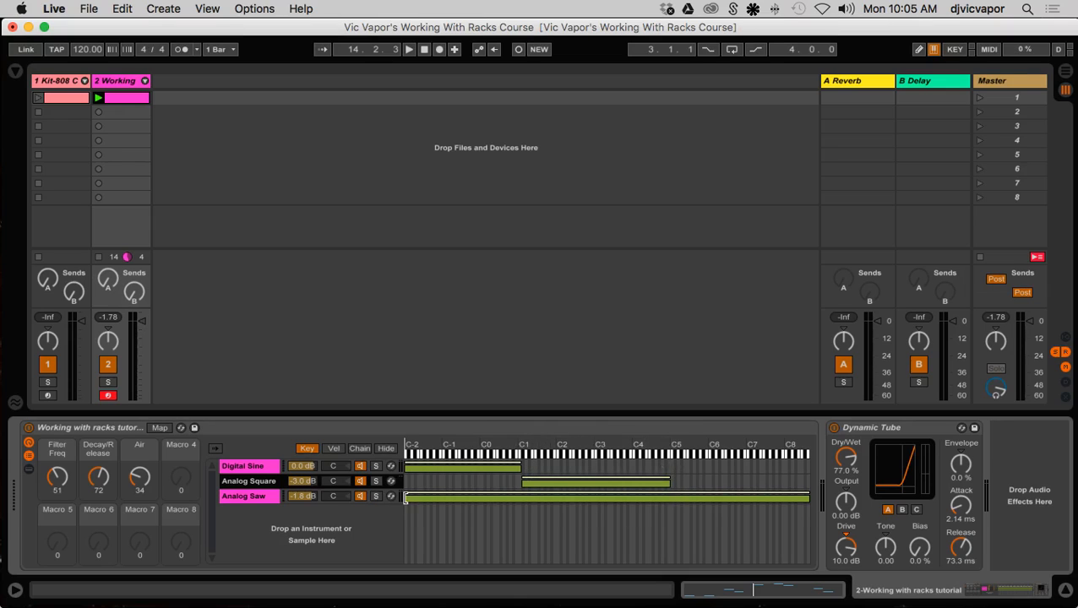
- Move where the Analog Saw zone begins, then select the Digital Sine chain
click(248, 481)
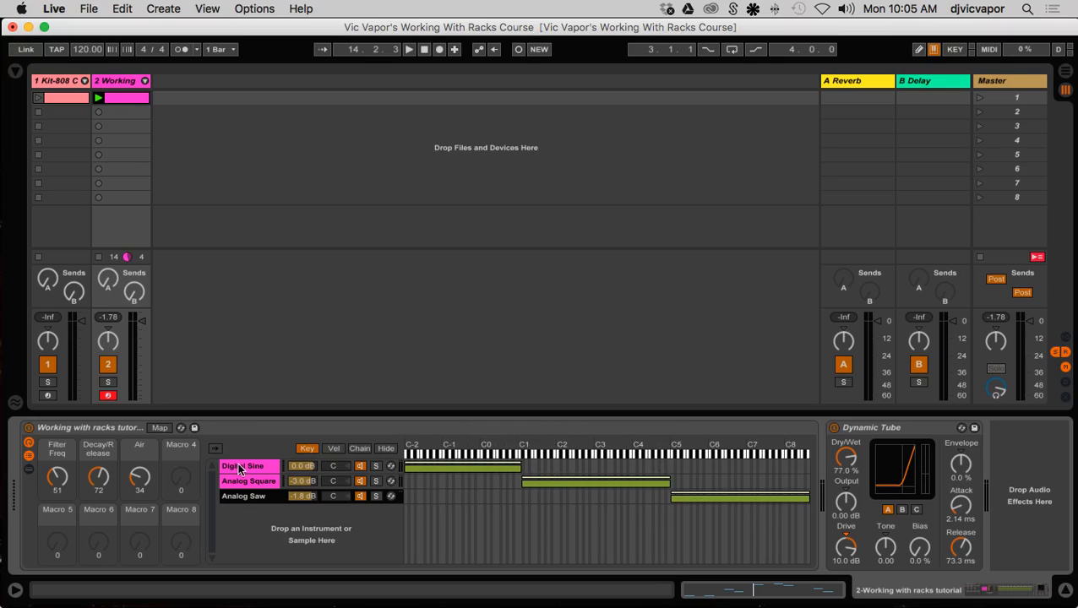
click(243, 496)
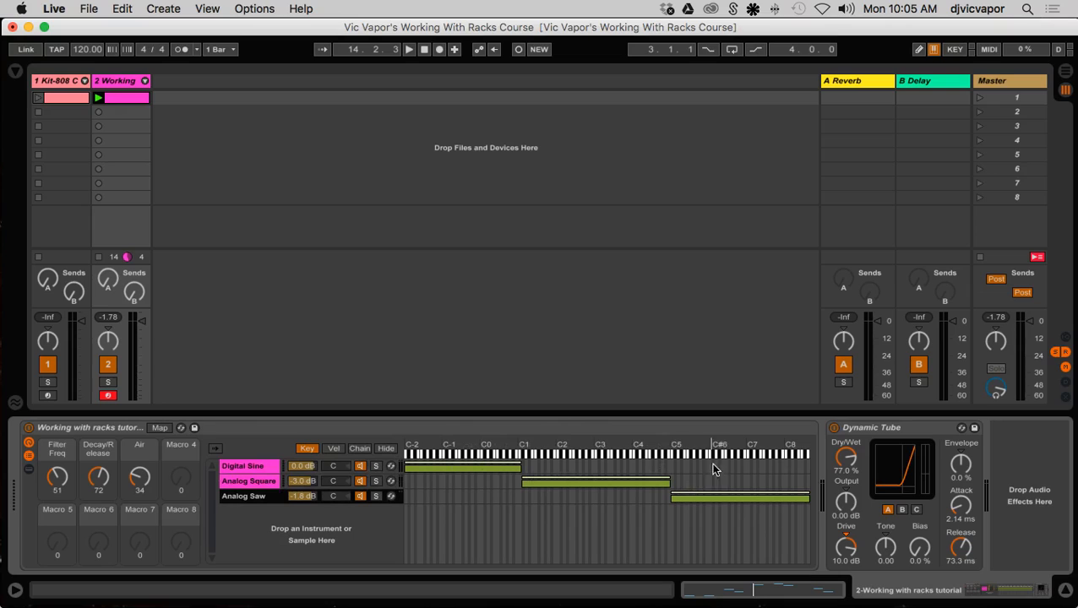
mouse_move(420, 396)
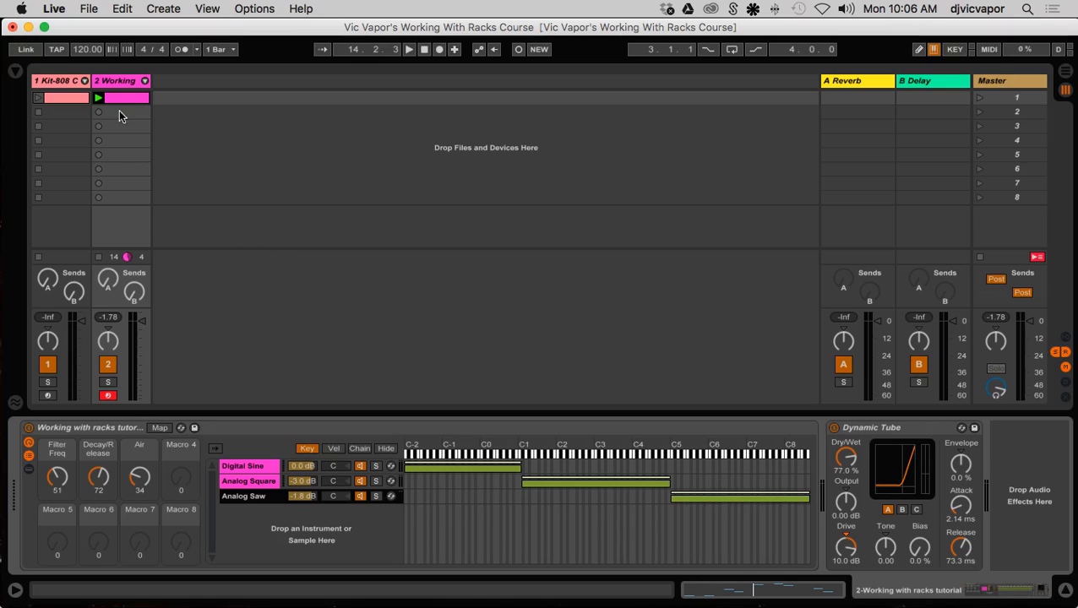
- Use the top control bar to audition the overlapping, crossfaded key zones
click(409, 48)
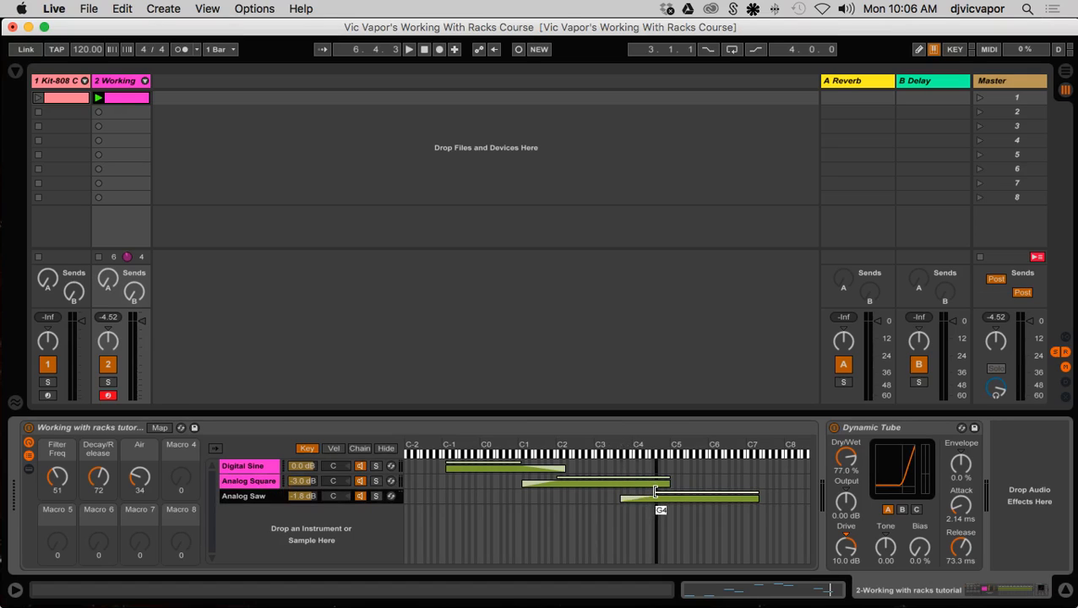
- Refine the Analog Square zone fade and play the rack through its blended zones
click(248, 496)
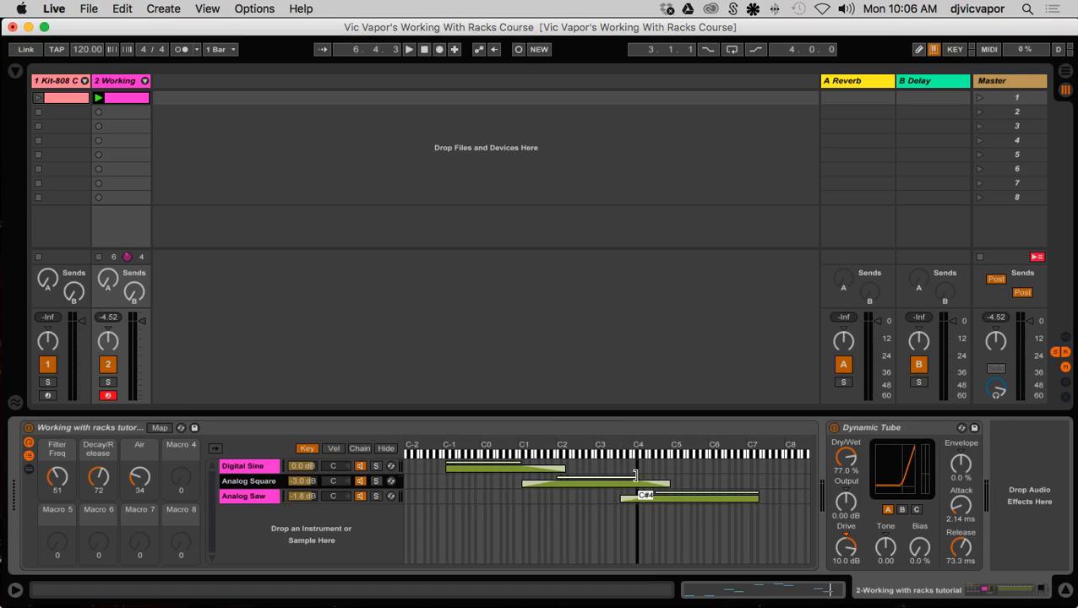
click(408, 49)
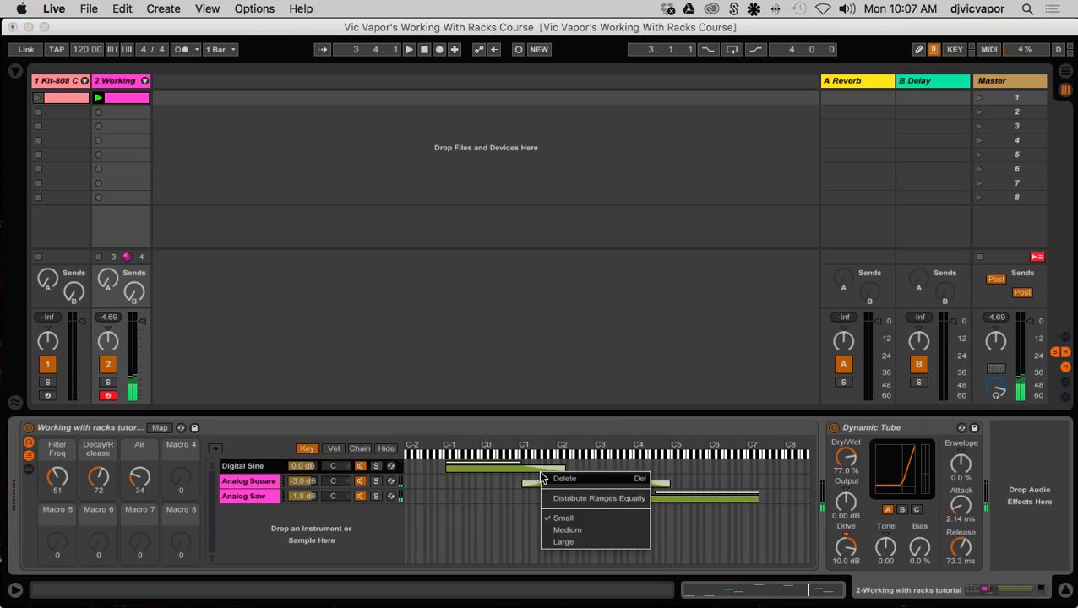
mouse_move(566, 530)
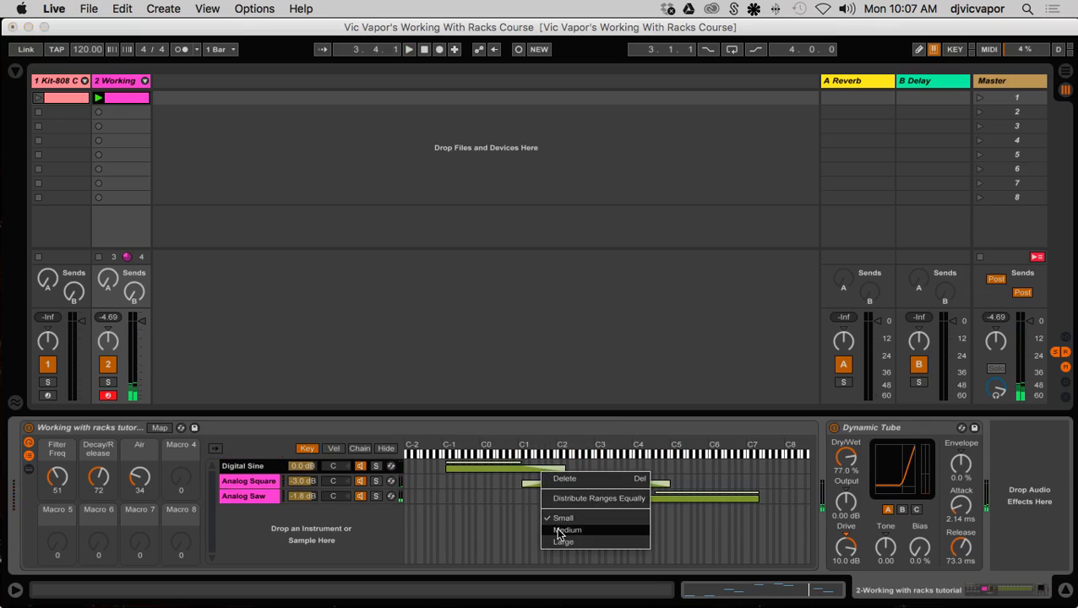
click(567, 529)
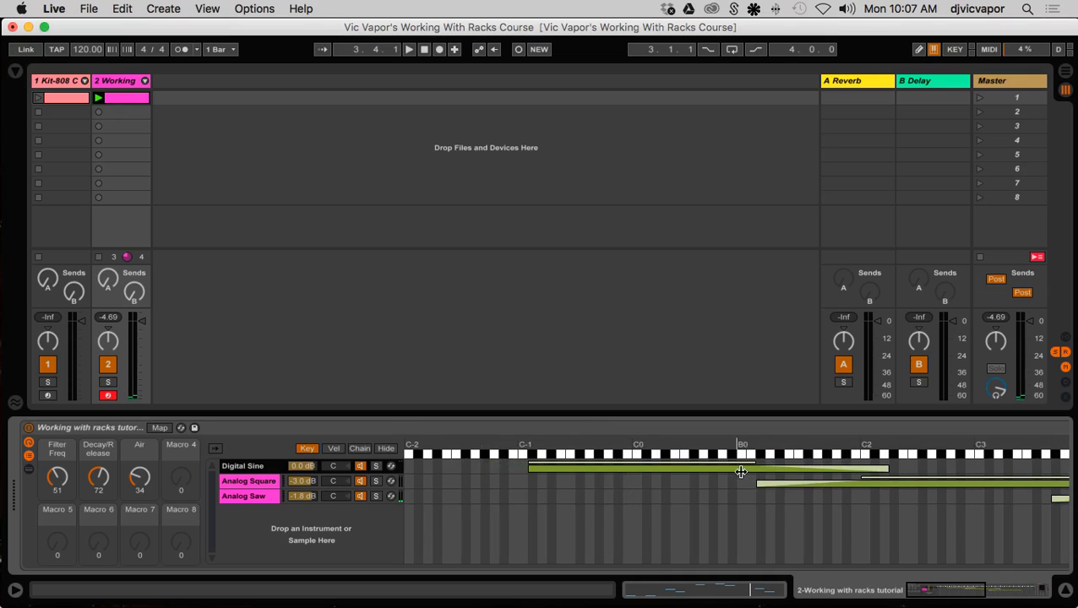
mouse_move(753, 495)
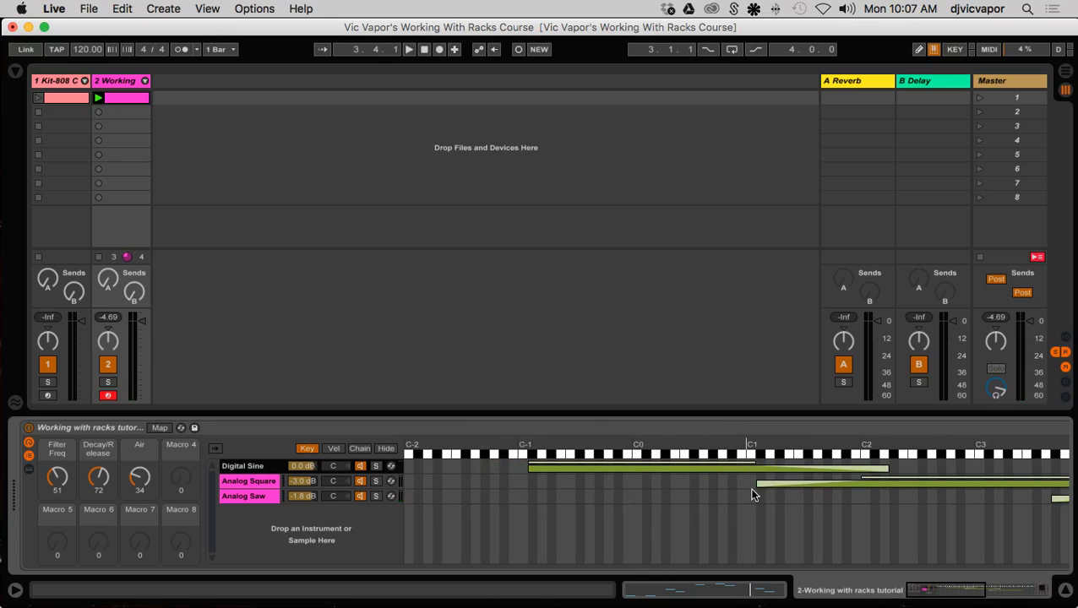
right_click(752, 494)
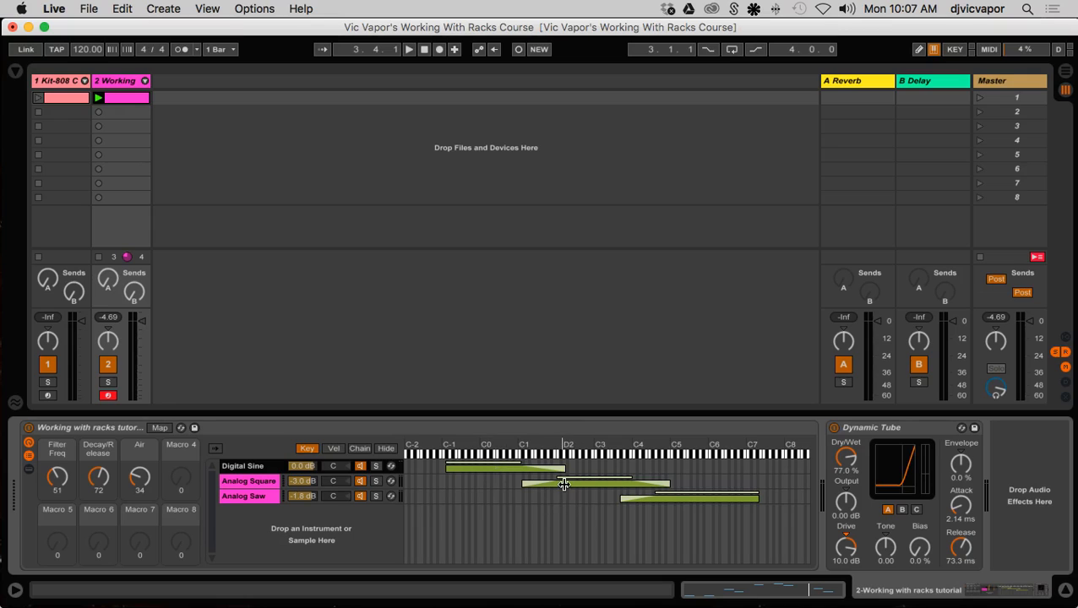
- Open the Key Zone Editor context menu to reach the range-distribution options
right_click(564, 483)
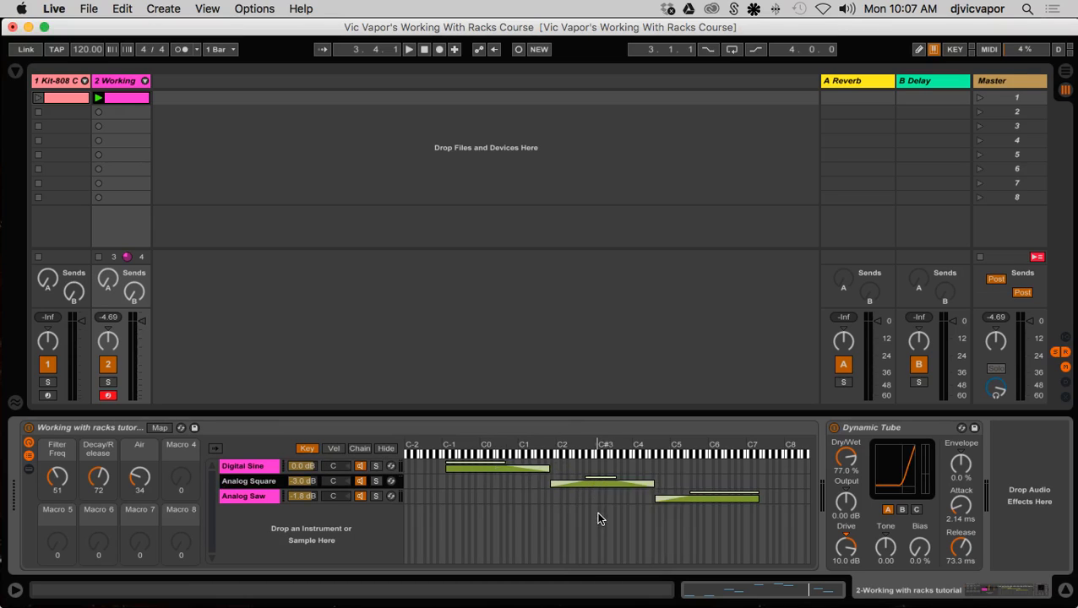
mouse_move(581, 489)
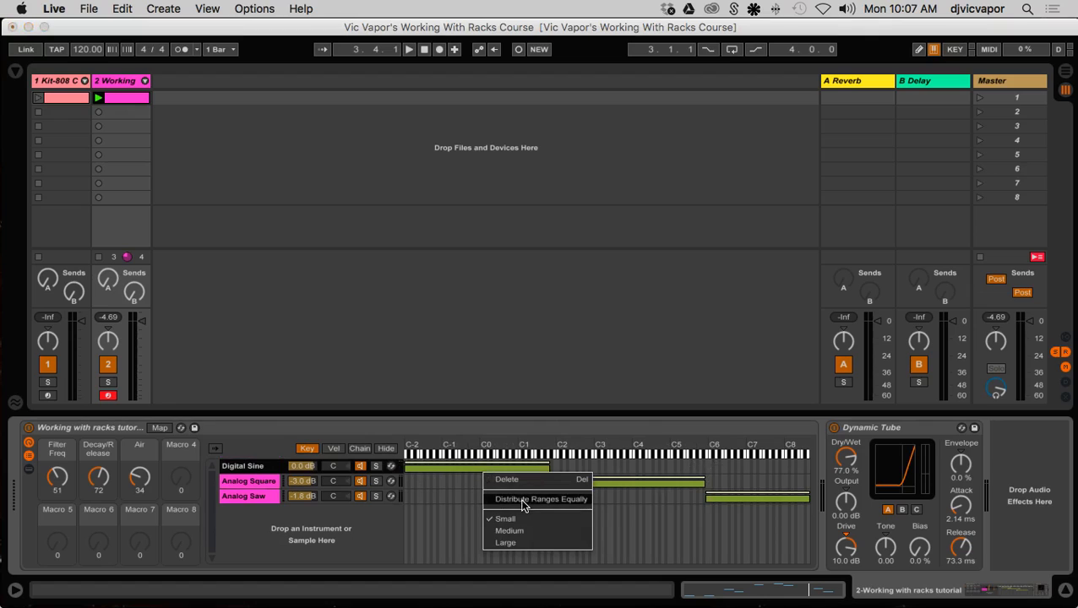
- Distribute the three chains' key ranges equally and play the rack
click(540, 498)
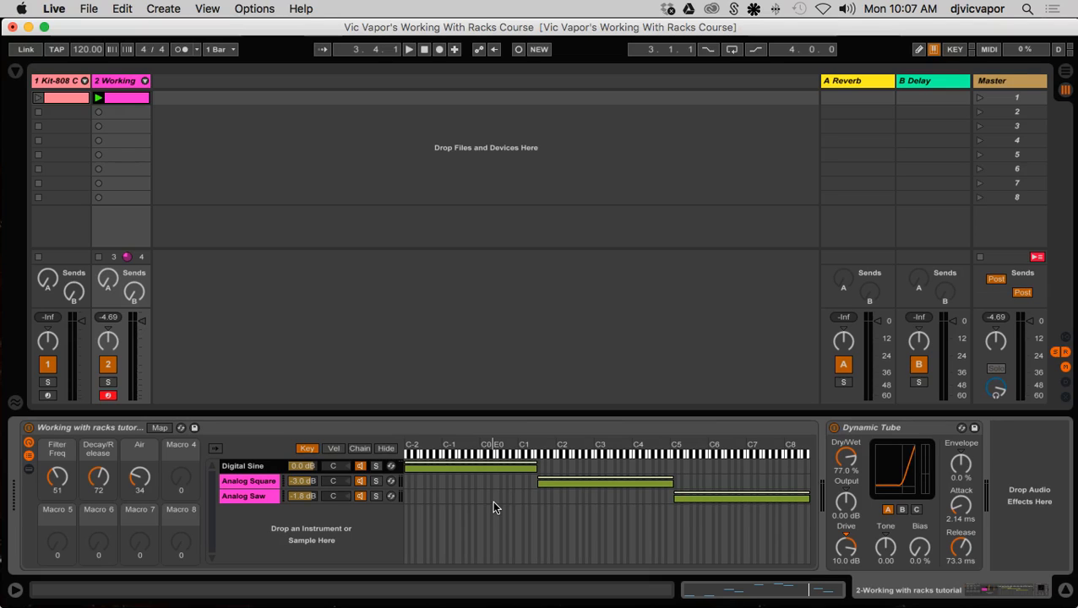
click(409, 48)
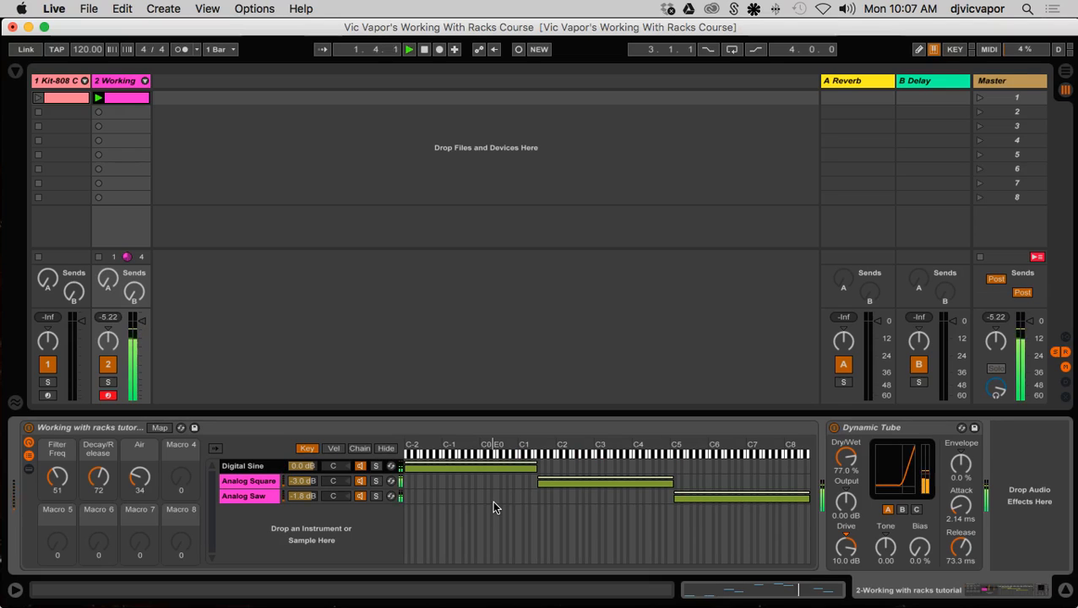